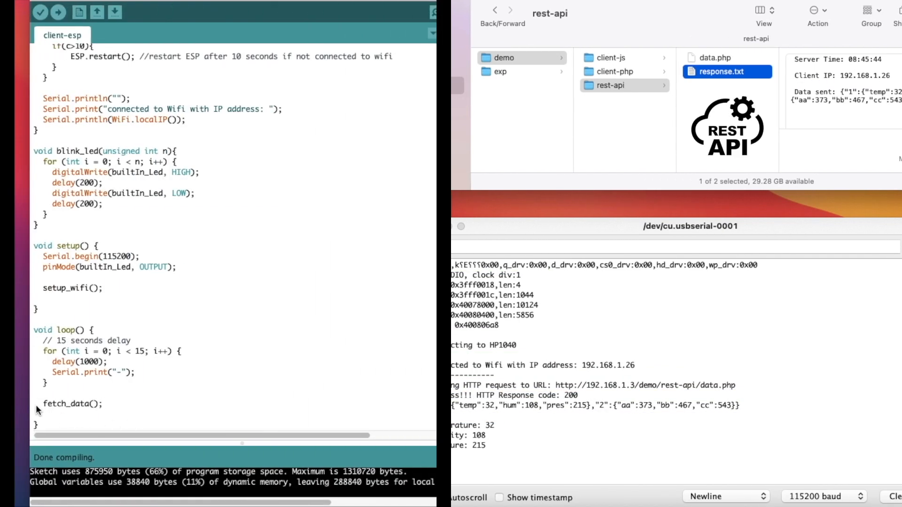
Highlight the sketch's fetch_data call, server URL and HTTPClient declaration, then open client-php.
{"action": "double_click", "coordinate": [69, 403]}
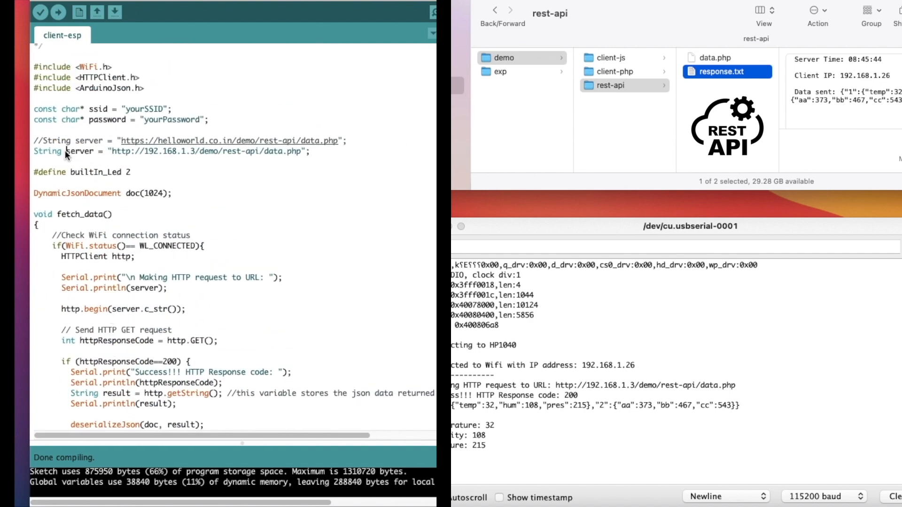
{"action": "left_click_drag", "start_coordinate": [66, 151], "coordinate": [309, 151]}
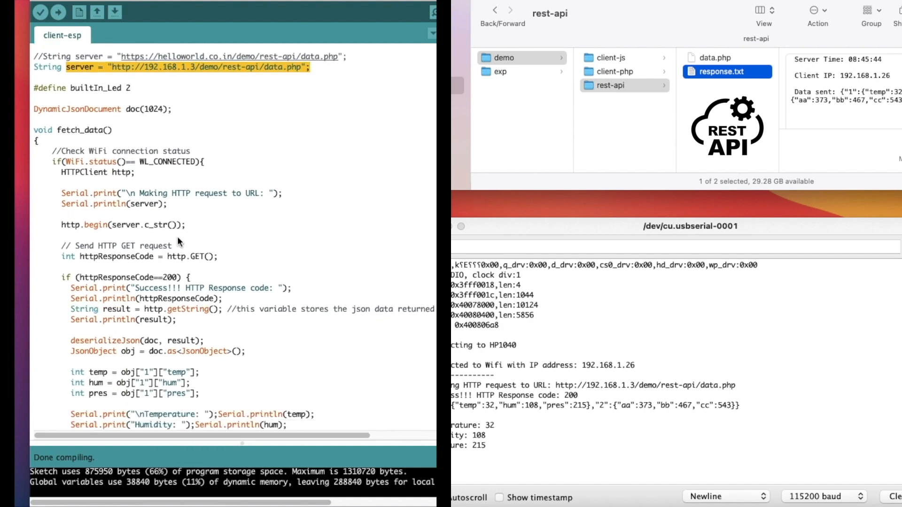
{"action": "scroll", "scroll_direction": "down", "scroll_amount": 3}
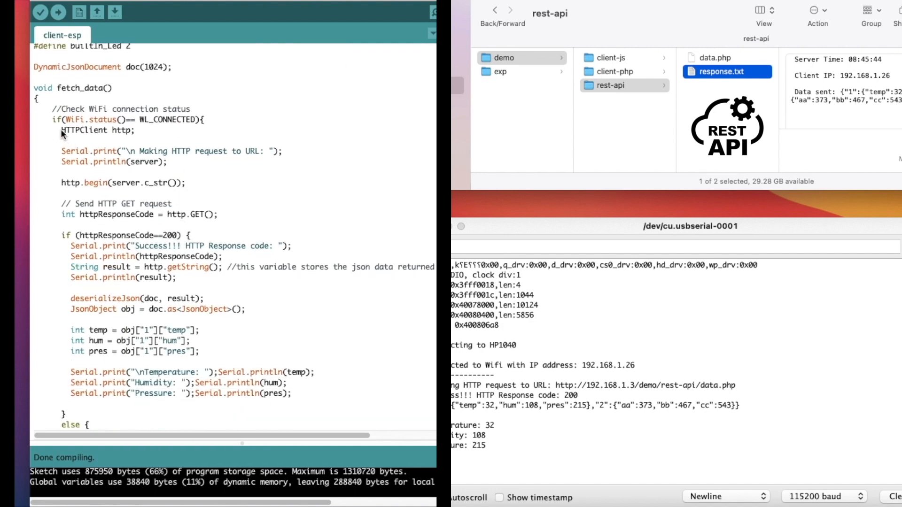
{"action": "double_click", "coordinate": [97, 130]}
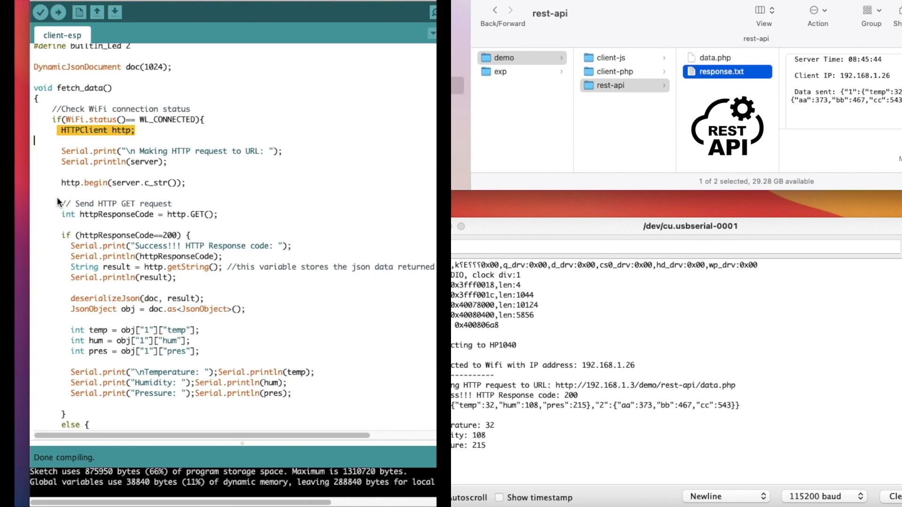
{"action": "scroll", "scroll_direction": "down", "scroll_amount": 3}
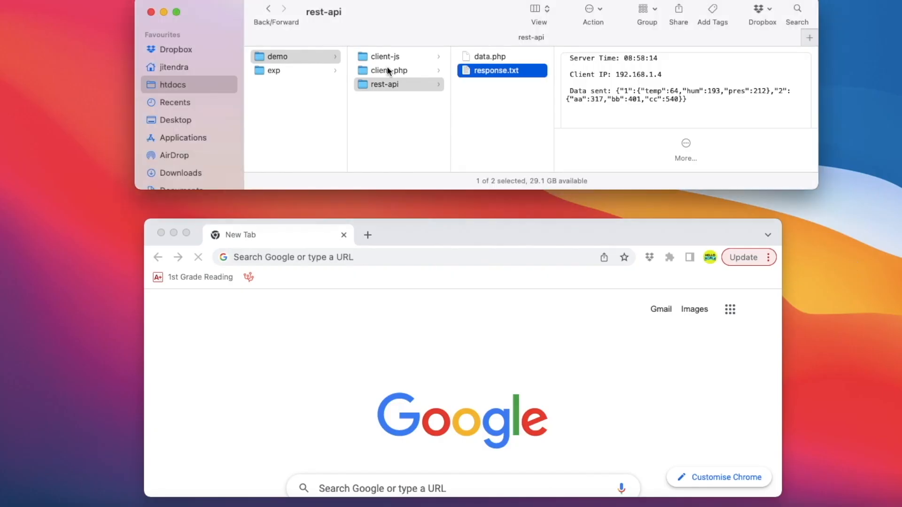
{"action": "left_click", "coordinate": [389, 69]}
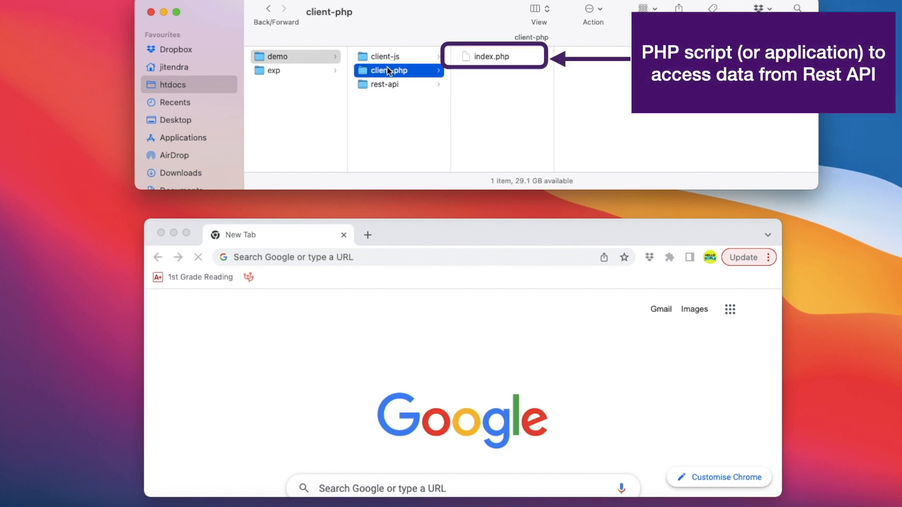
{"action": "mouse_move", "coordinate": [369, 282]}
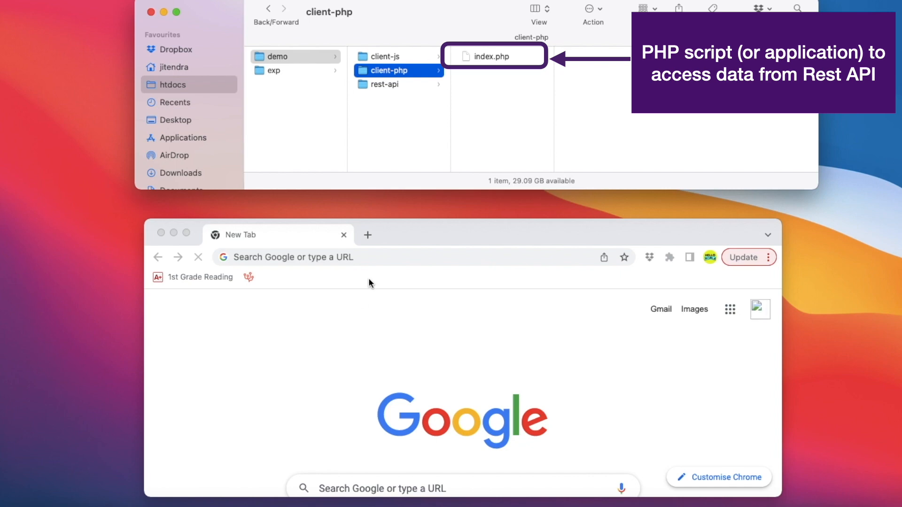
{"action": "double_click", "coordinate": [492, 55]}
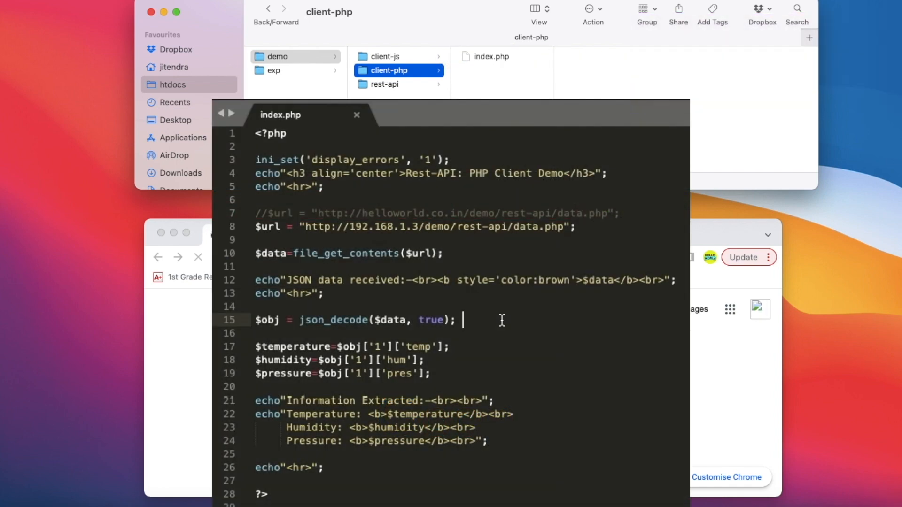
{"action": "left_click", "coordinate": [257, 254]}
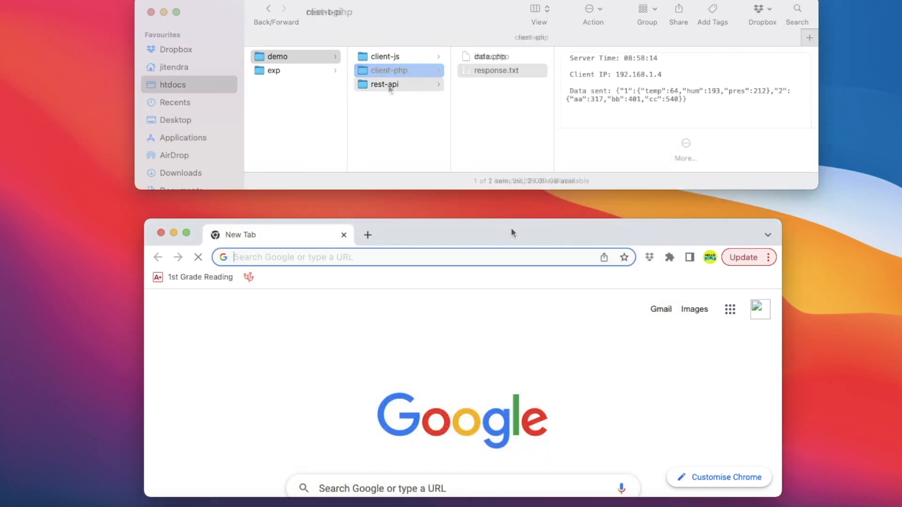
{"action": "type", "text": "http://127.0.0.1/demo/client-php/"}
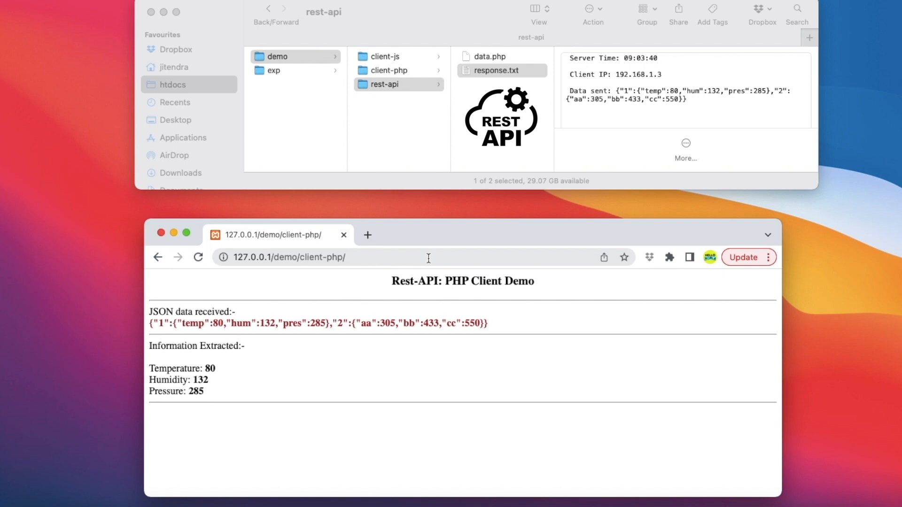
{"action": "left_click", "coordinate": [197, 257]}
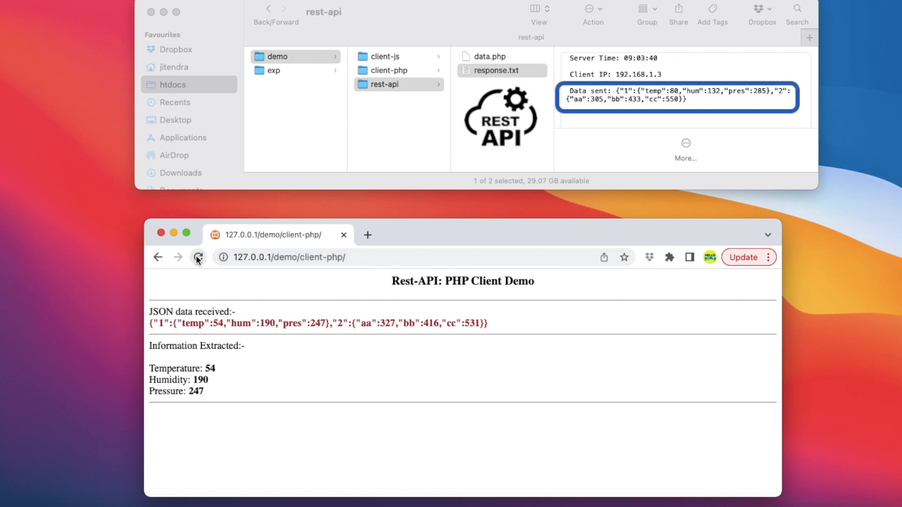
{"action": "left_click", "coordinate": [197, 257]}
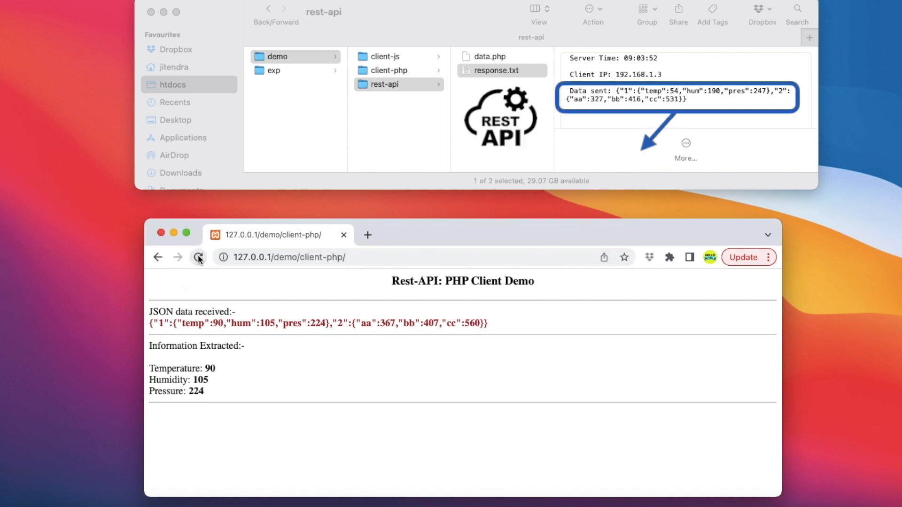
{"action": "left_click", "coordinate": [198, 257]}
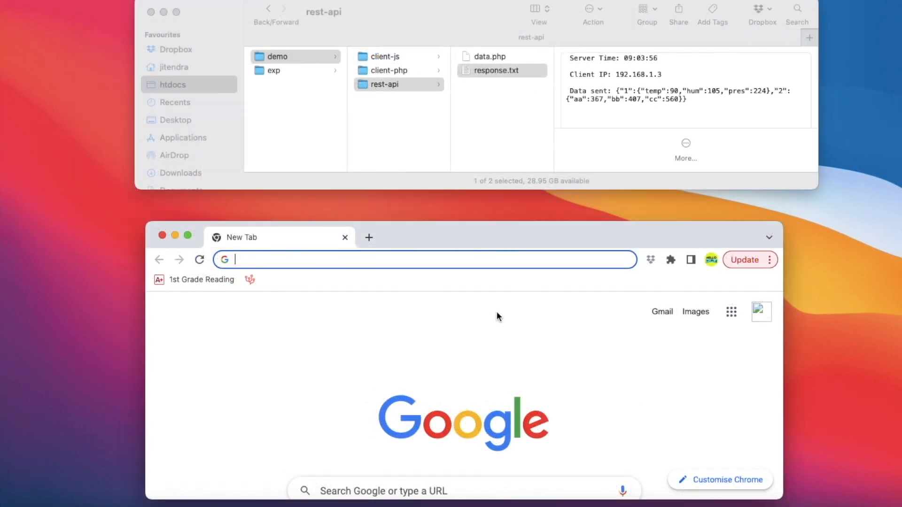
{"action": "type", "text": "http://192.168.1.3/demo/client-js/"}
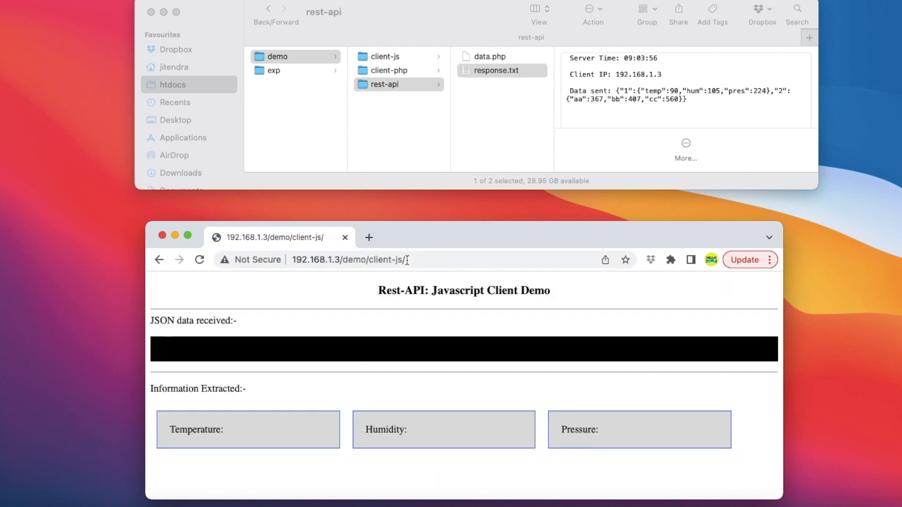
{"action": "mouse_move", "coordinate": [591, 474]}
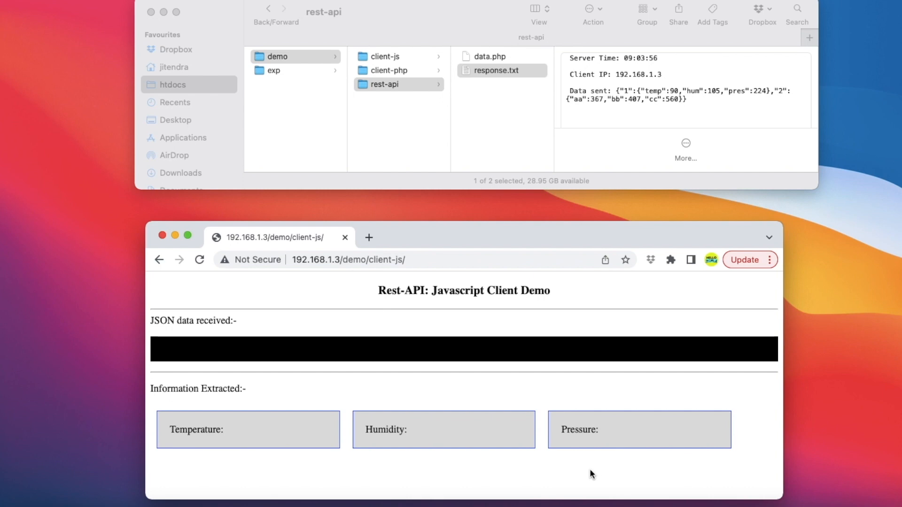
{"action": "left_click", "coordinate": [745, 259]}
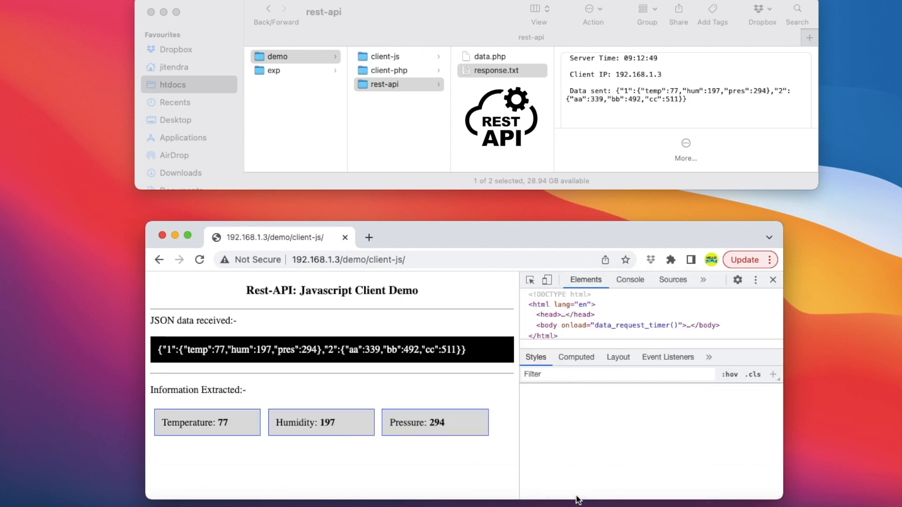
{"action": "left_click", "coordinate": [630, 280]}
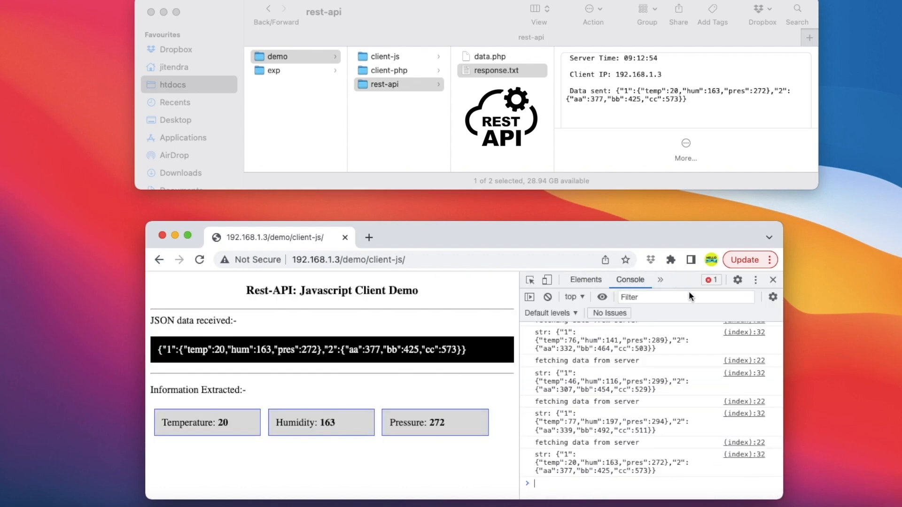
{"action": "mouse_move", "coordinate": [684, 361]}
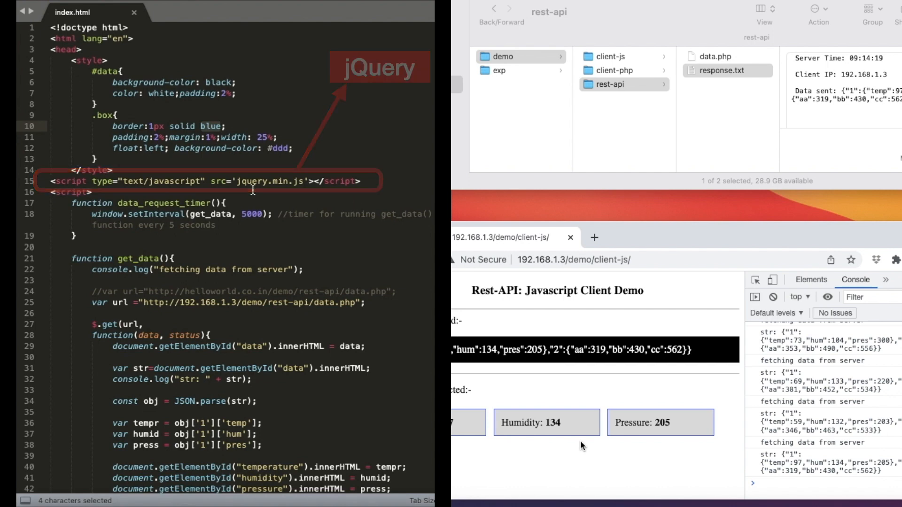
{"action": "scroll", "scroll_direction": "down", "scroll_amount": 3}
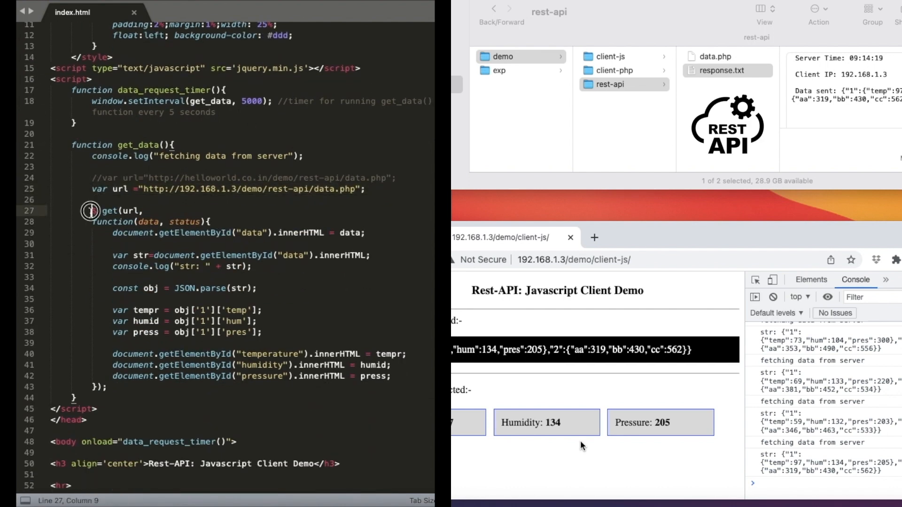
{"action": "left_click_drag", "start_coordinate": [92, 211], "coordinate": [115, 387]}
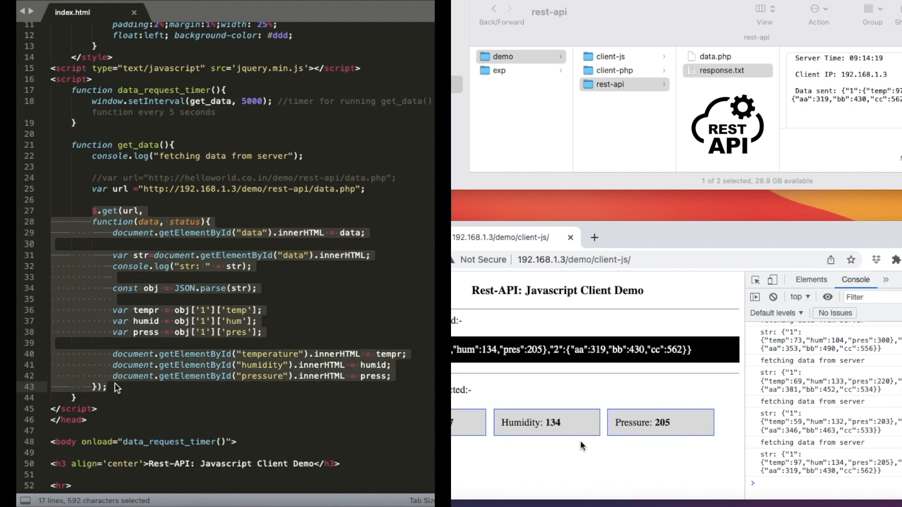
{"action": "left_click", "coordinate": [113, 233]}
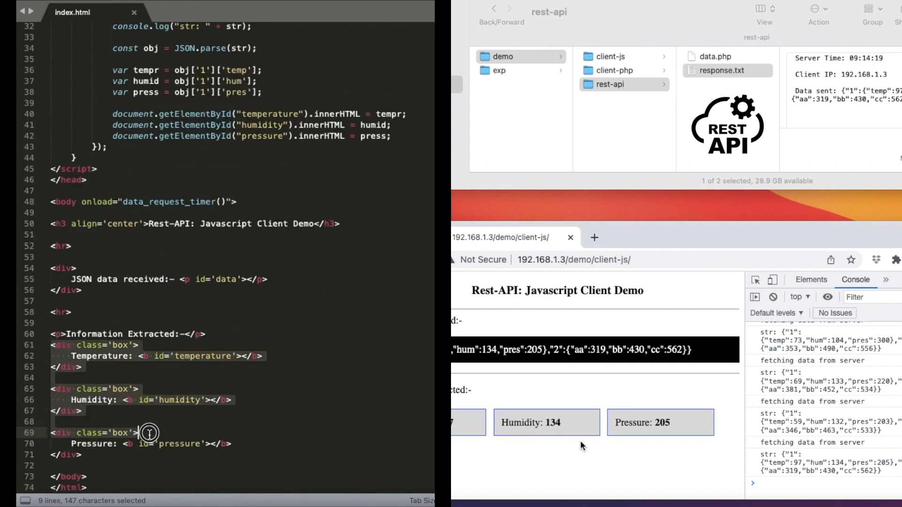
{"action": "left_click_drag", "start_coordinate": [148, 432], "coordinate": [158, 455]}
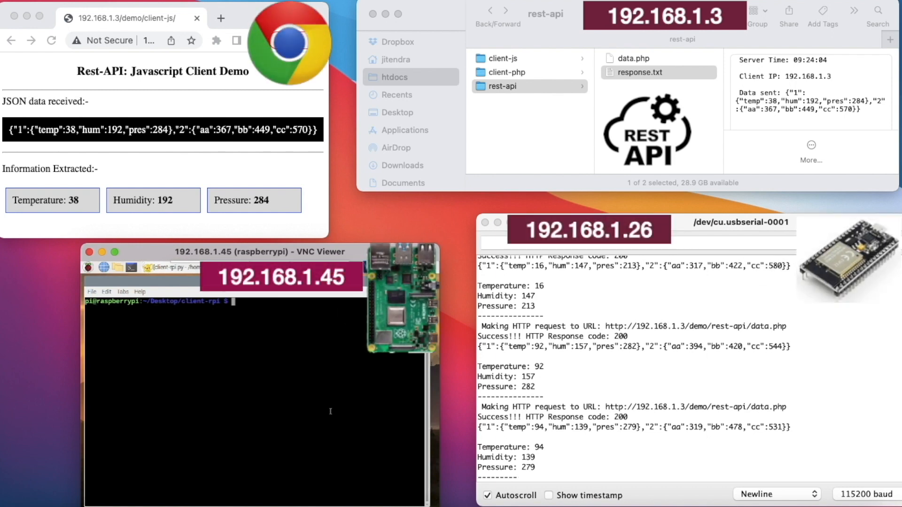
Run python3 client-rpi.py in the Raspberry Pi terminal.
{"action": "type", "text": "python3 client-rpi.py"}
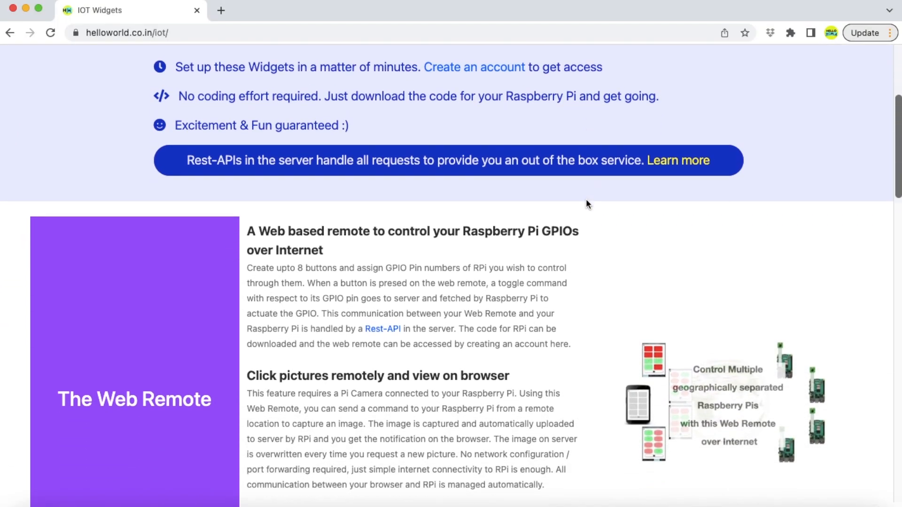
Scroll through the IoT widgets page and the homepage's projects, blog and interactive sections.
{"action": "scroll", "scroll_direction": "down", "scroll_amount": 3}
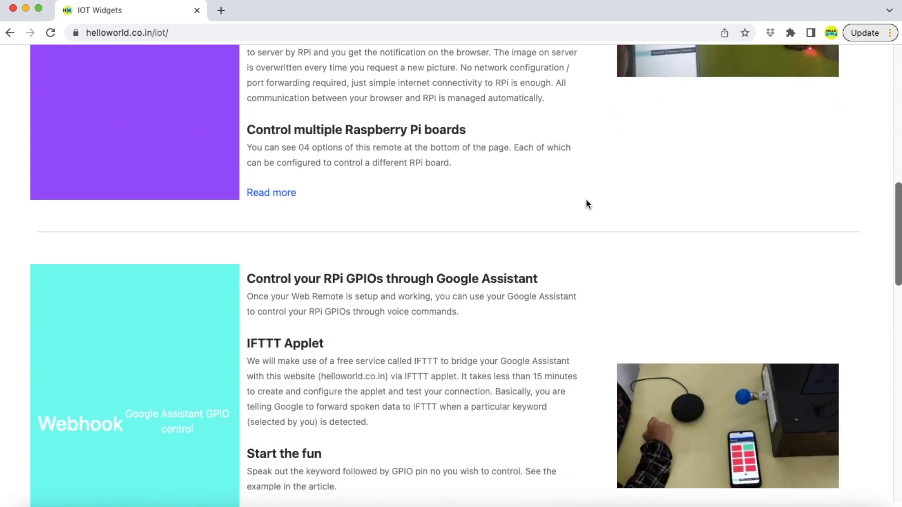
{"action": "scroll", "scroll_direction": "down", "scroll_amount": 3}
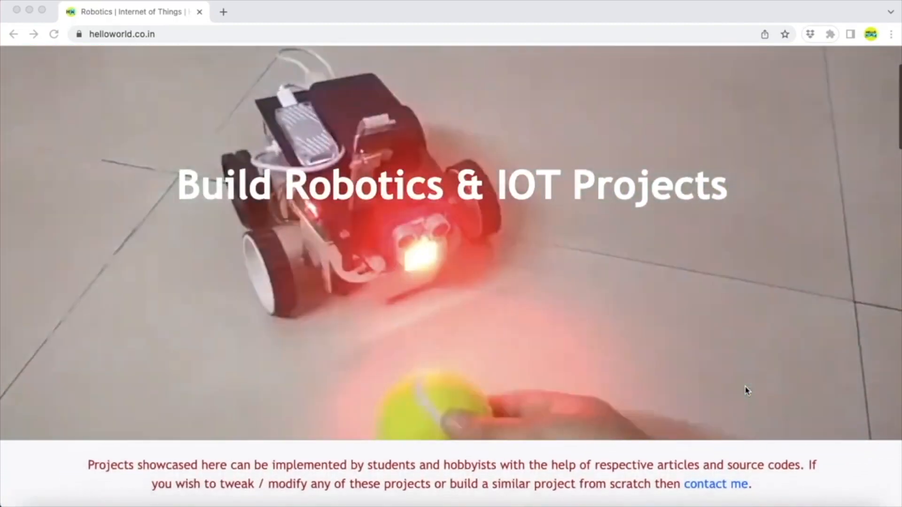
{"action": "scroll", "scroll_direction": "down", "scroll_amount": 3}
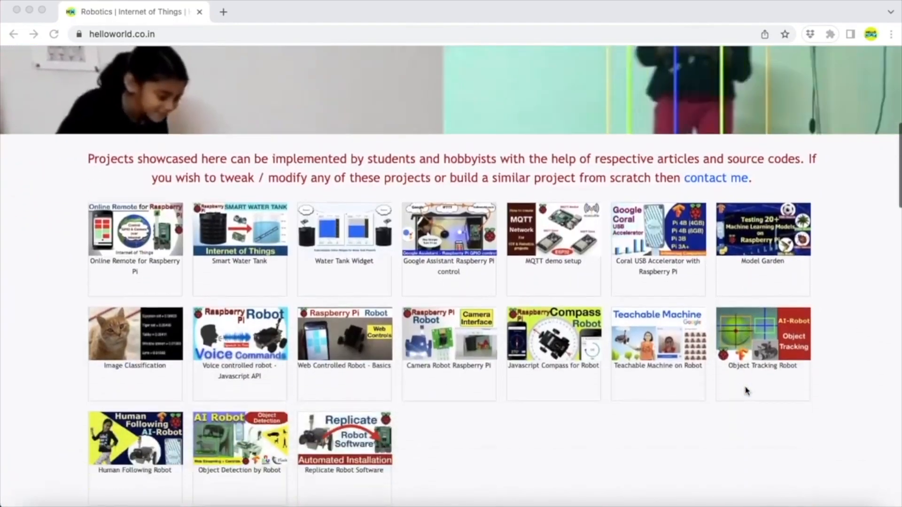
{"action": "scroll", "scroll_direction": "down", "scroll_amount": 3}
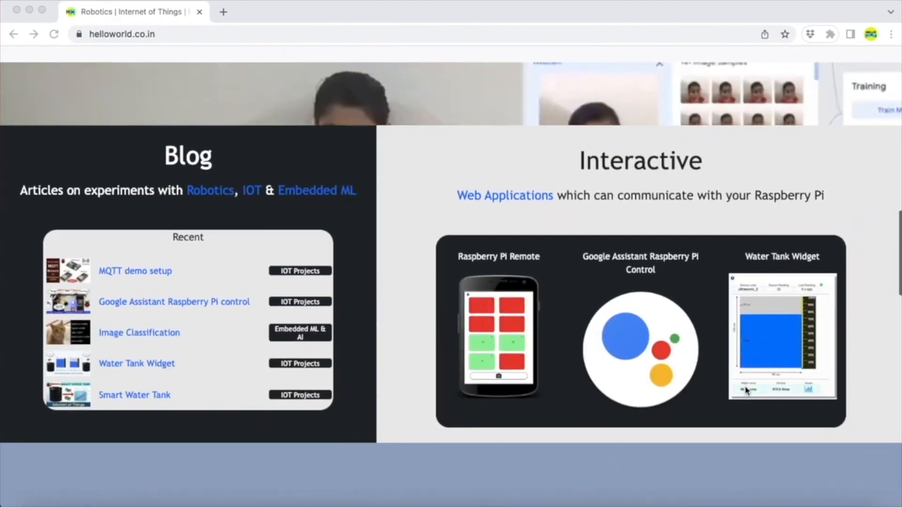